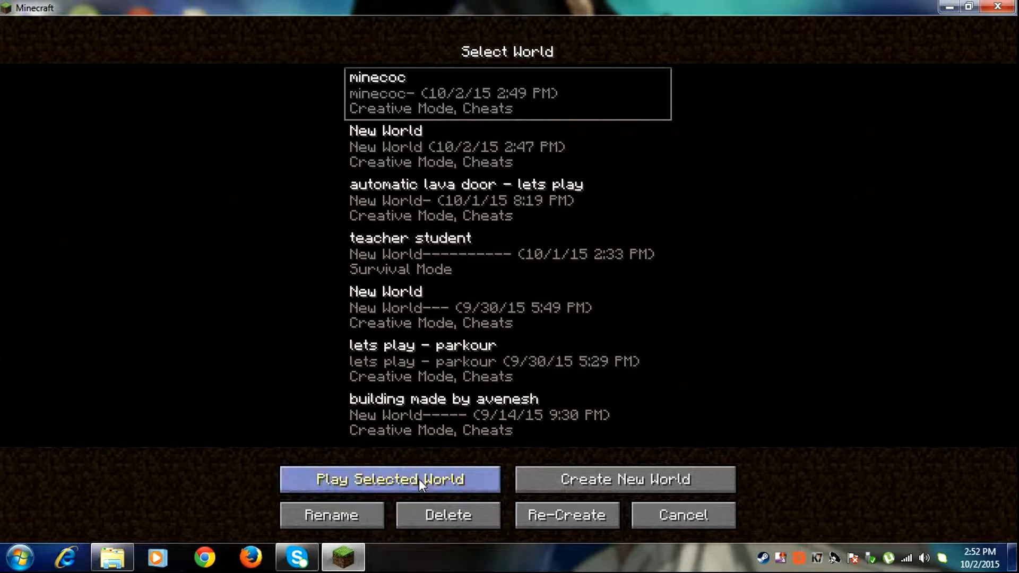
pyautogui.moveTo(812, 448)
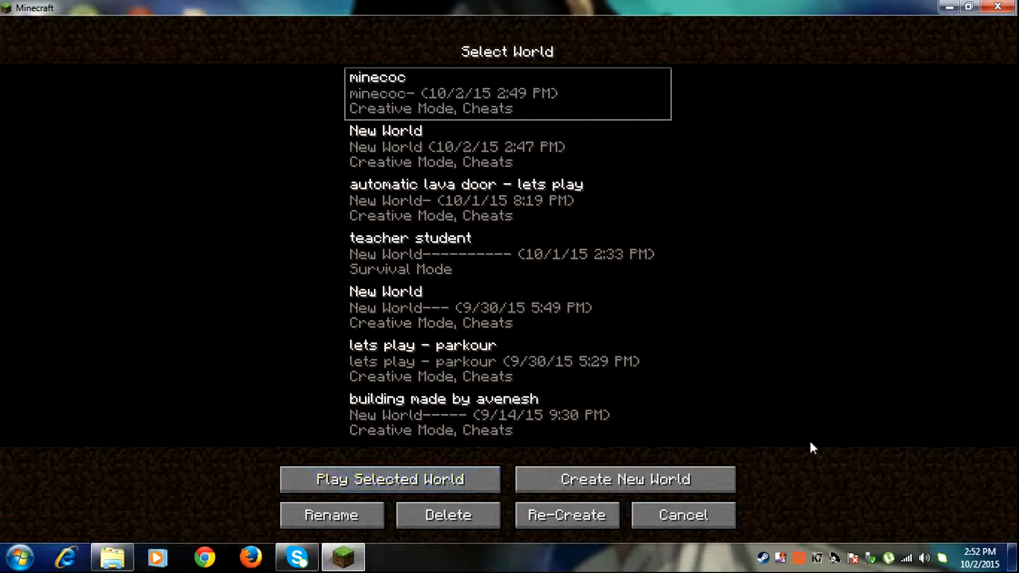
# - Start a new world and set its game mode to Creative before creating it
pyautogui.click(625, 479)
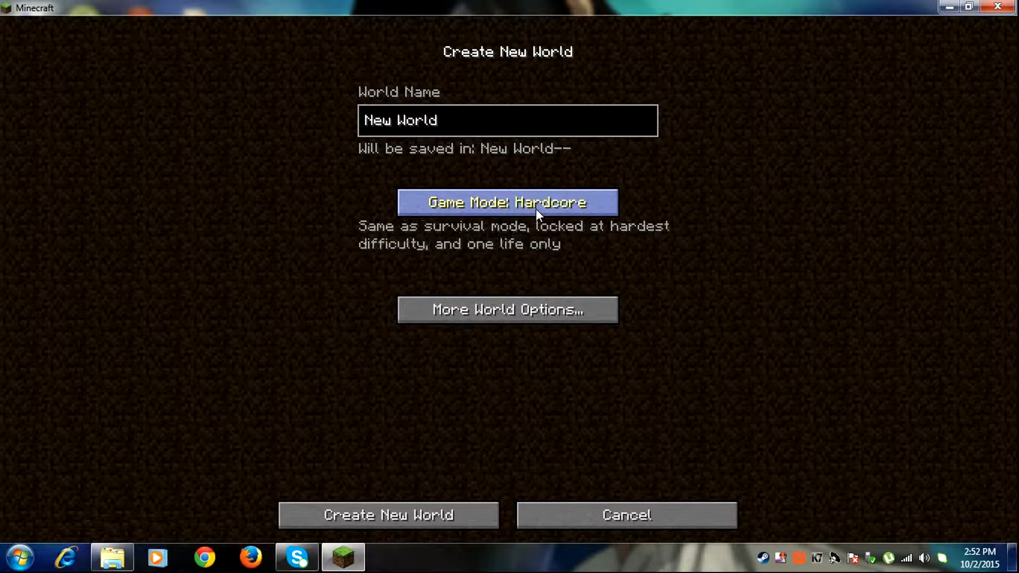
pyautogui.click(388, 516)
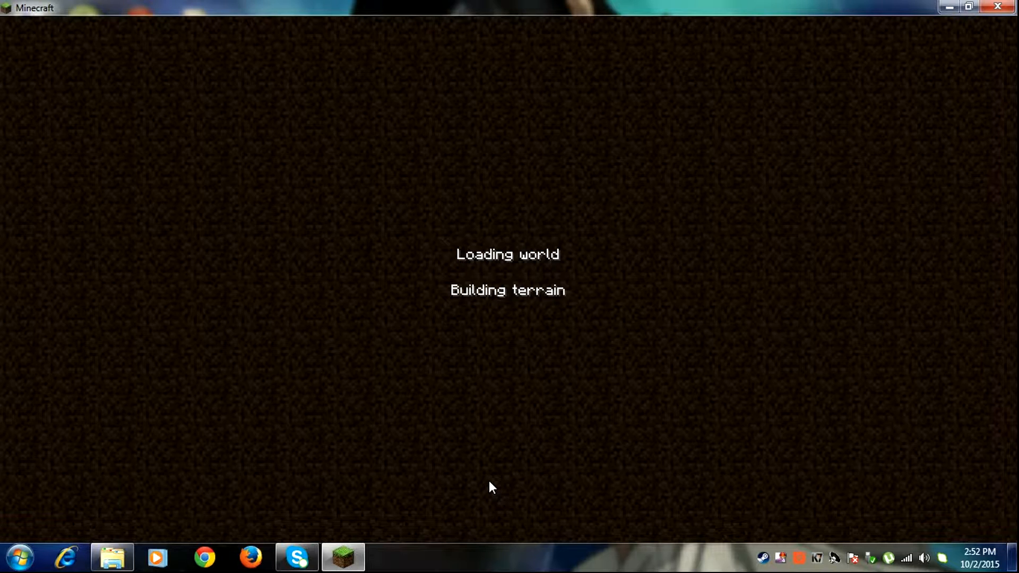
pyautogui.moveTo(483, 483)
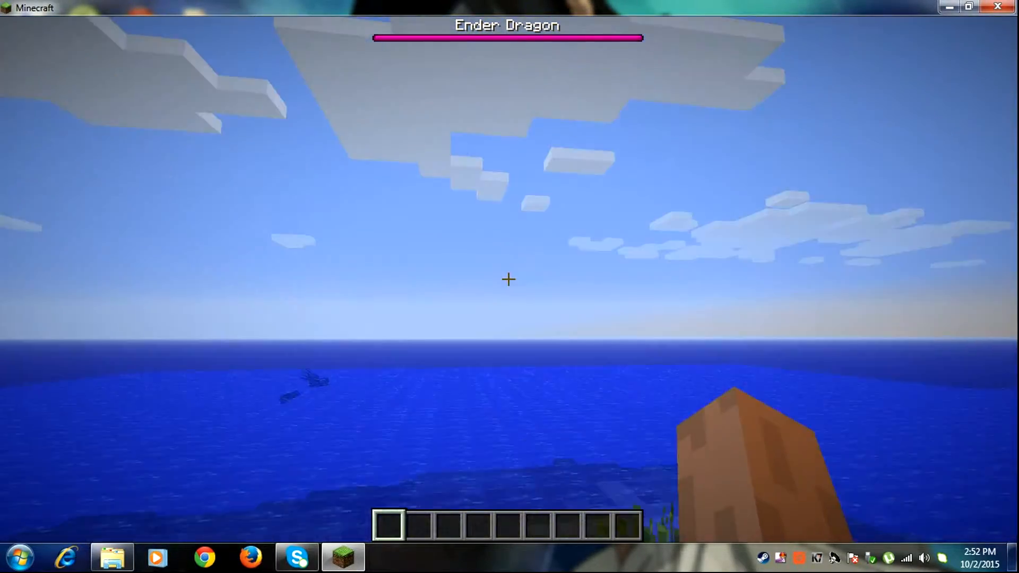
pyautogui.moveTo(507, 280)
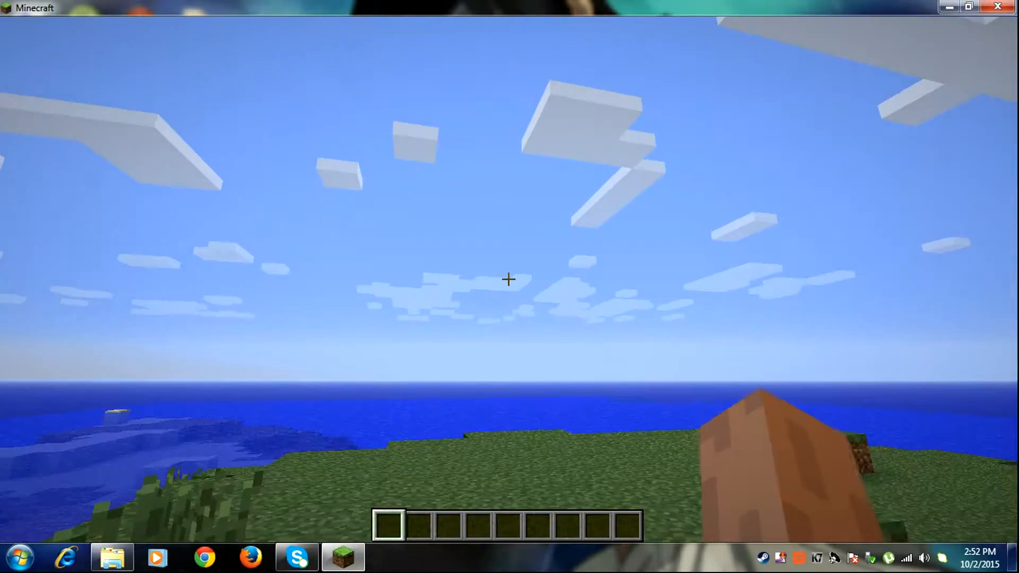
pyautogui.moveTo(509, 281)
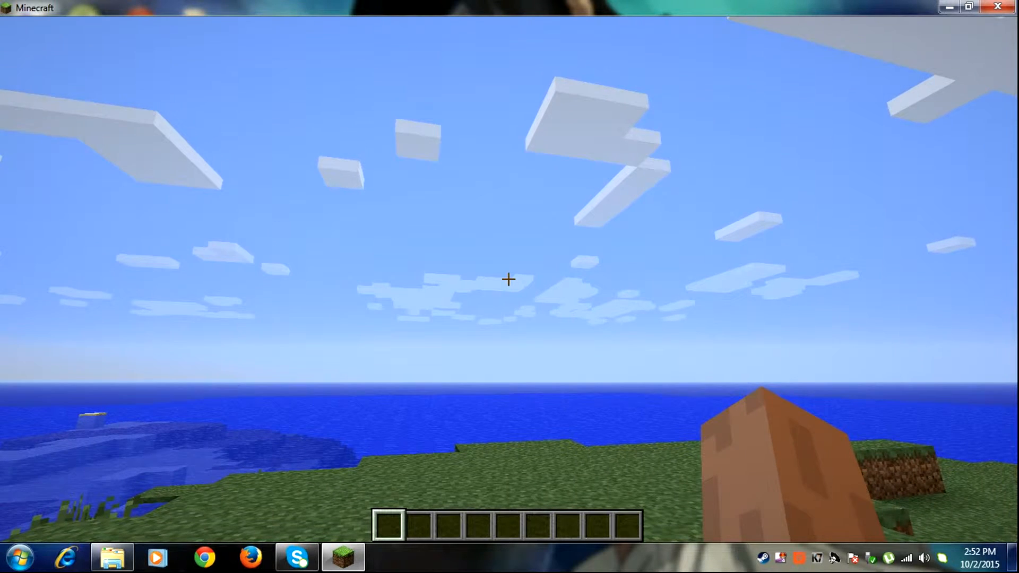
# - Search the creative inventory for 'end' to get end portal frames and eyes of ender
pyautogui.press('e')
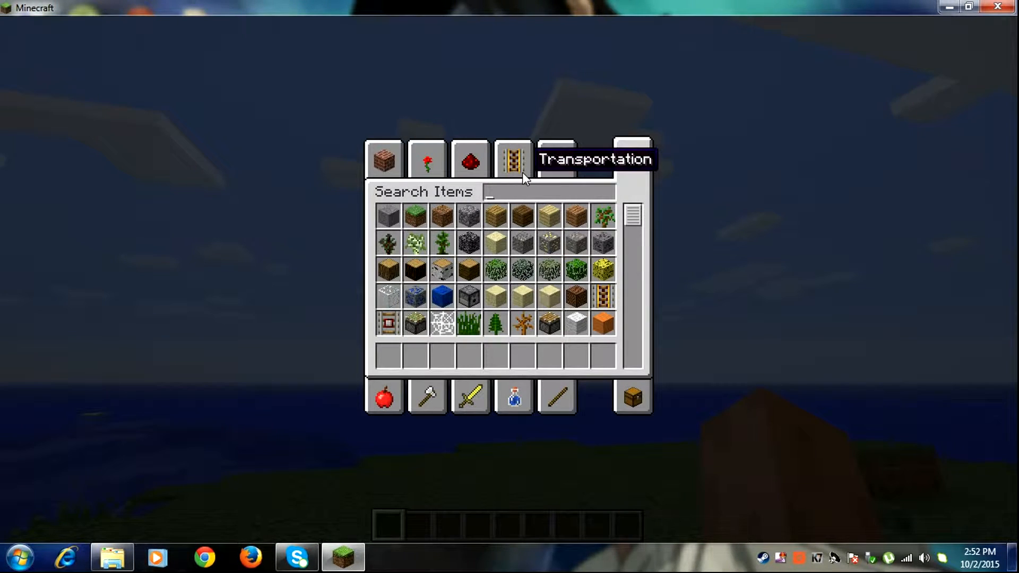
pyautogui.write('end')
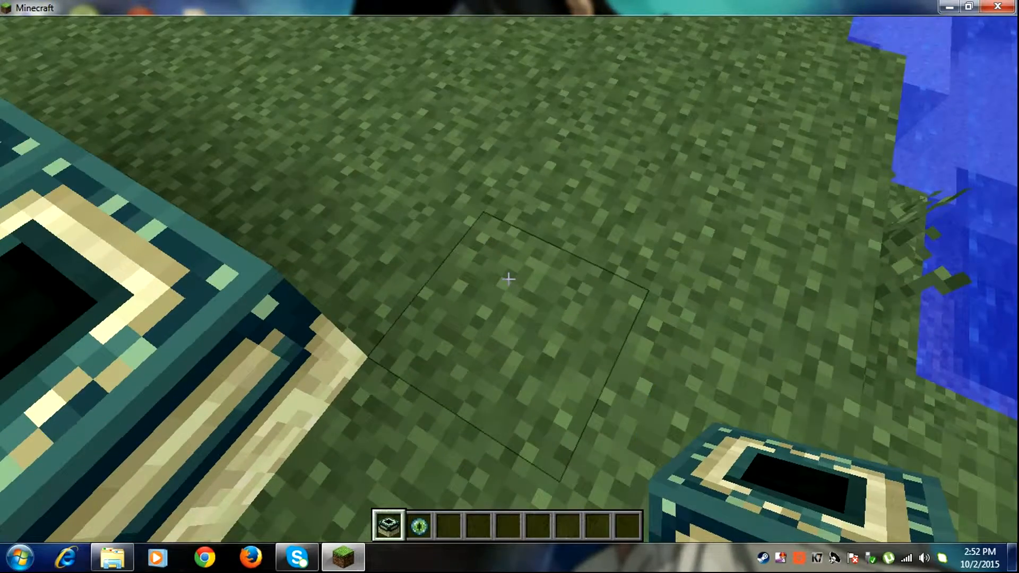
pyautogui.moveTo(510, 280)
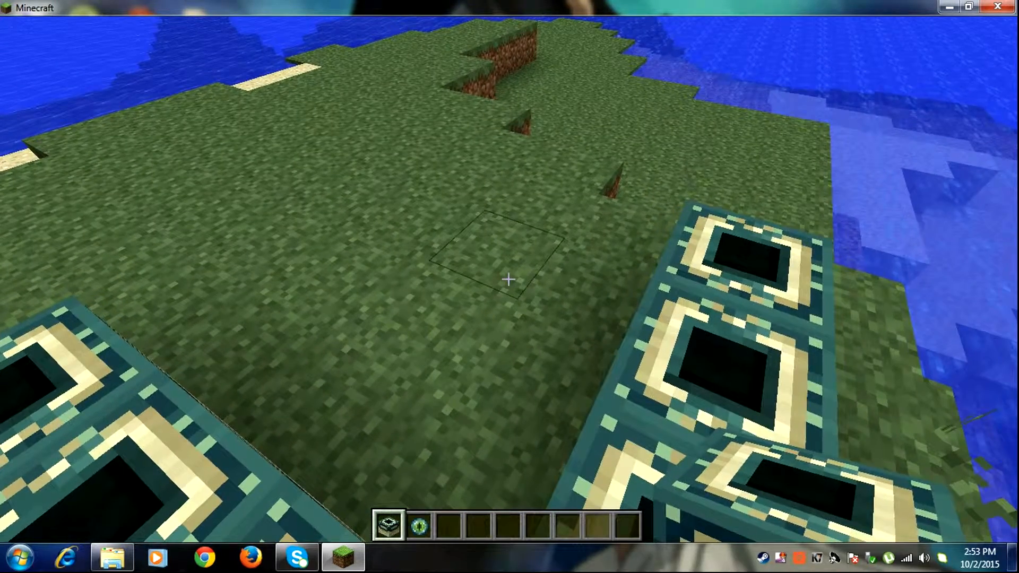
pyautogui.moveTo(509, 281)
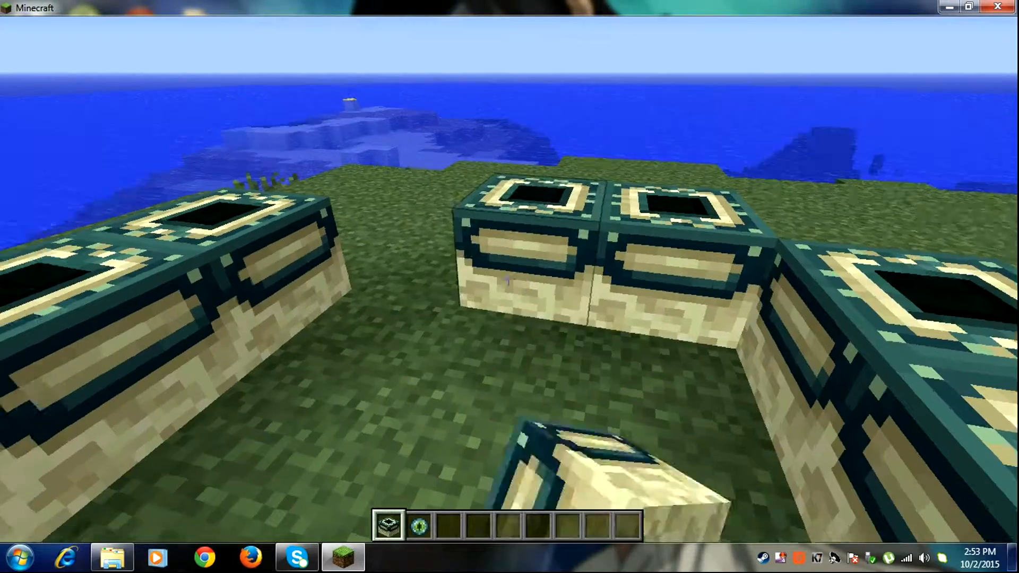
pyautogui.moveTo(509, 280)
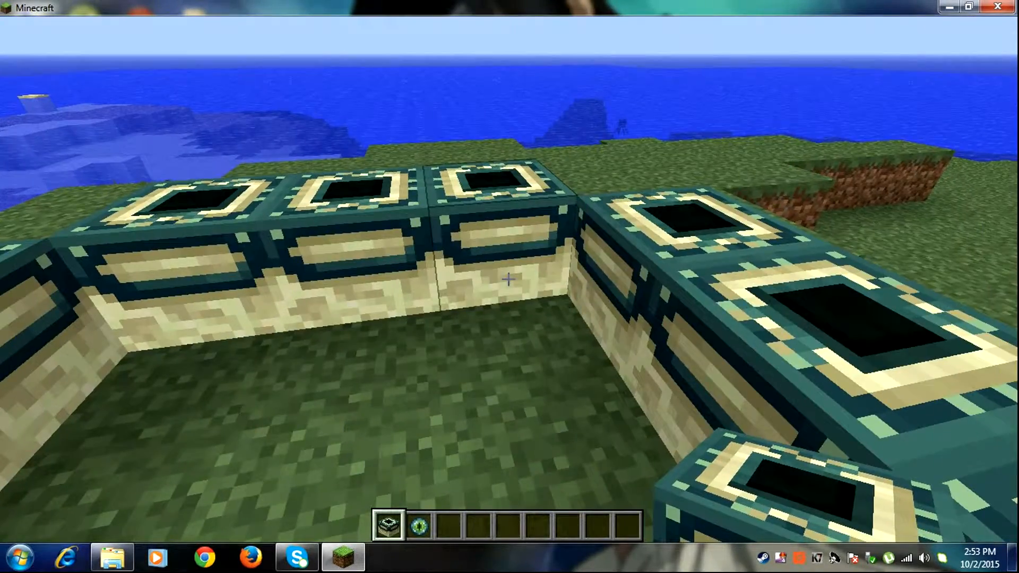